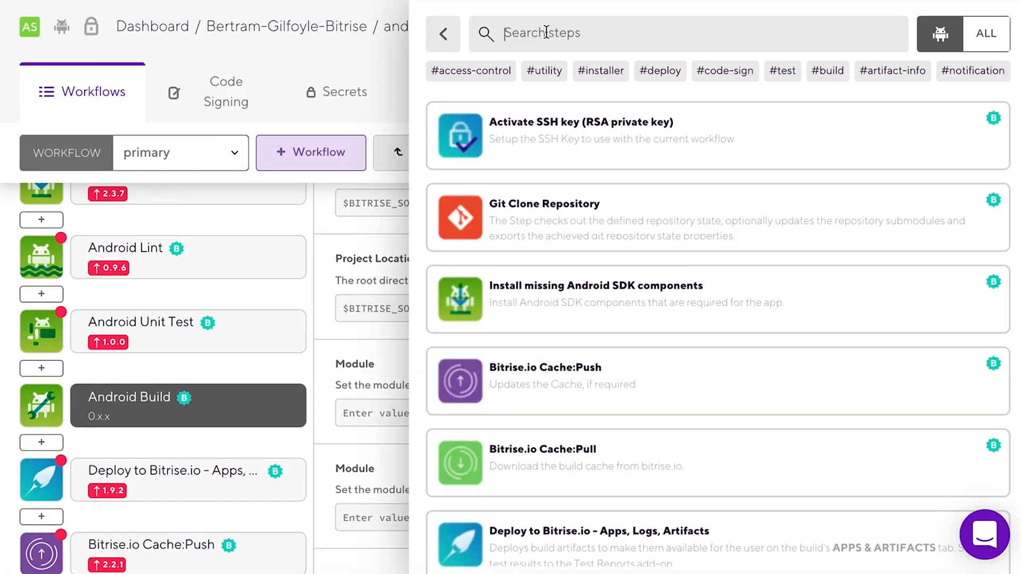
# Step: Search the step library for '[BETA] Virtual Device Testing for Android'
pyautogui.write('[BETA] Virtual Device Testing for Android')
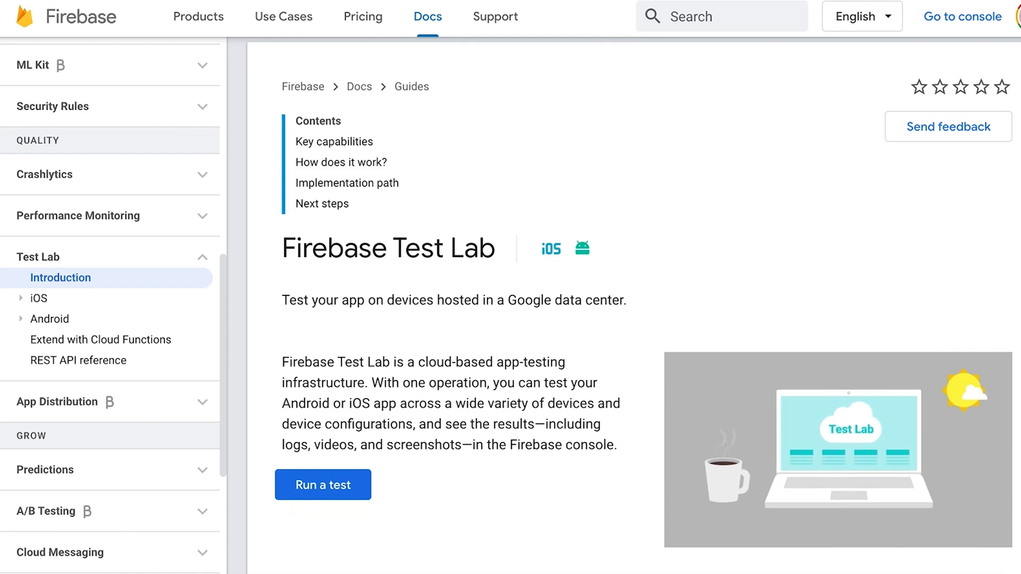
pyautogui.scroll(-3)
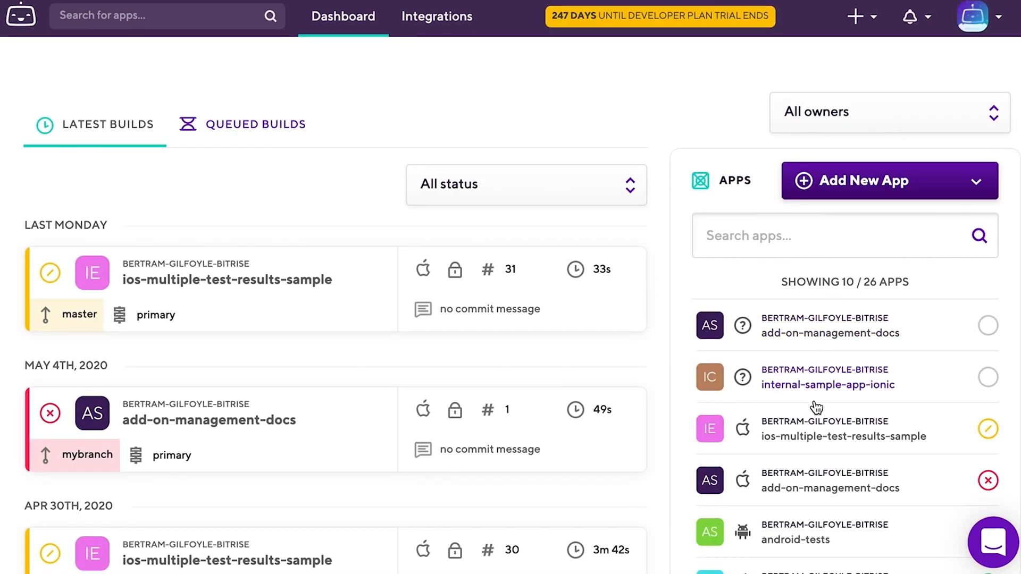
pyautogui.moveTo(832, 381)
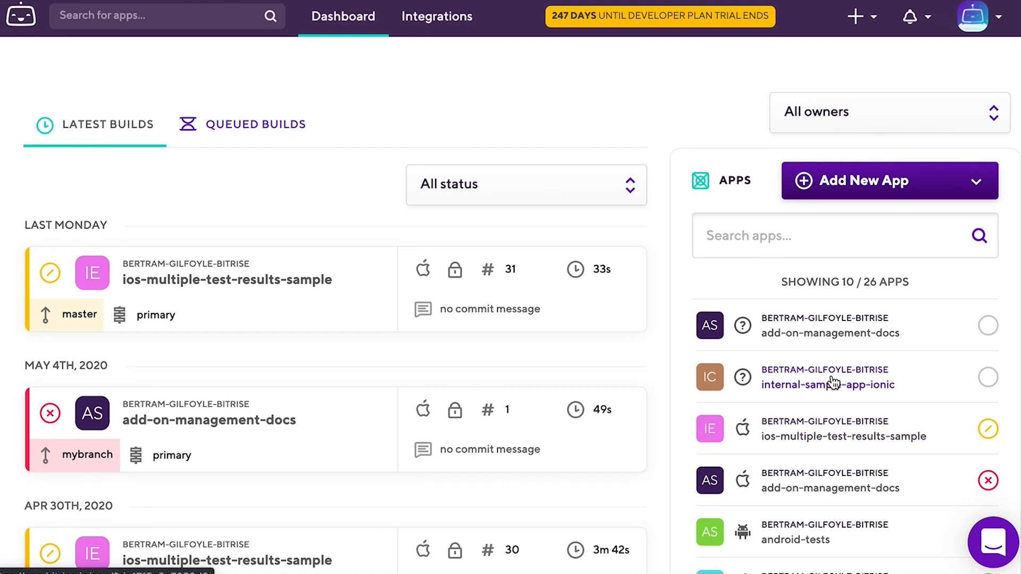
# Step: Scroll the Dashboard apps list and open the android-tests app
pyautogui.scroll(-3)
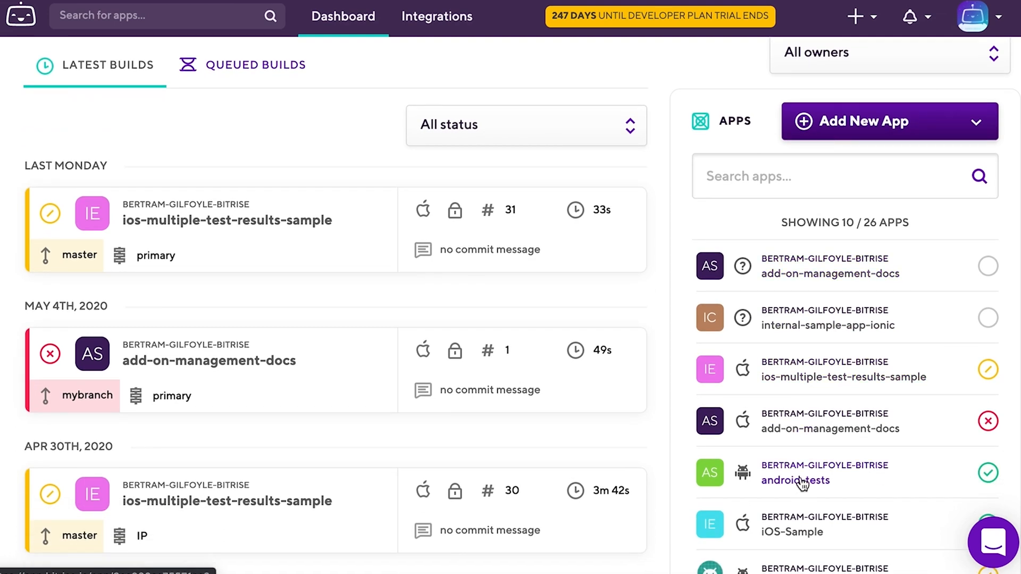
pyautogui.click(795, 481)
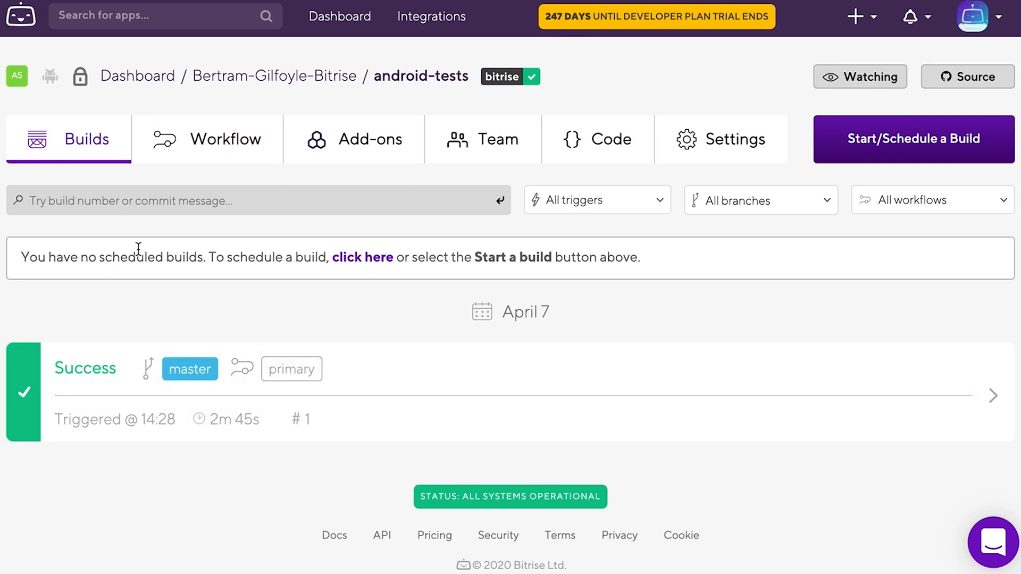
# Step: Add an Android Build step after Android Unit Test with its Variant set to debug
pyautogui.click(228, 139)
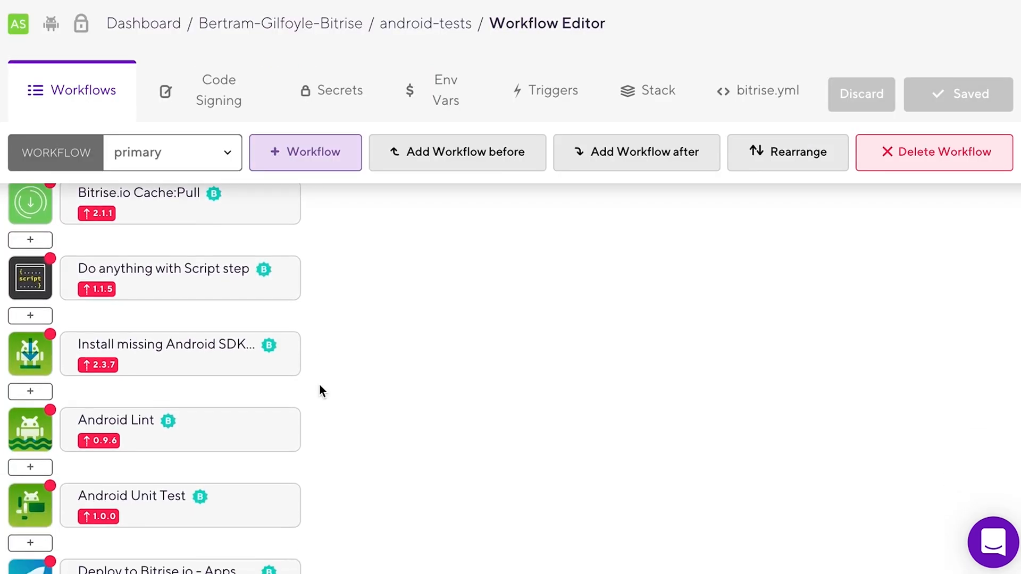
pyautogui.scroll(-3)
pyautogui.write('android buils')
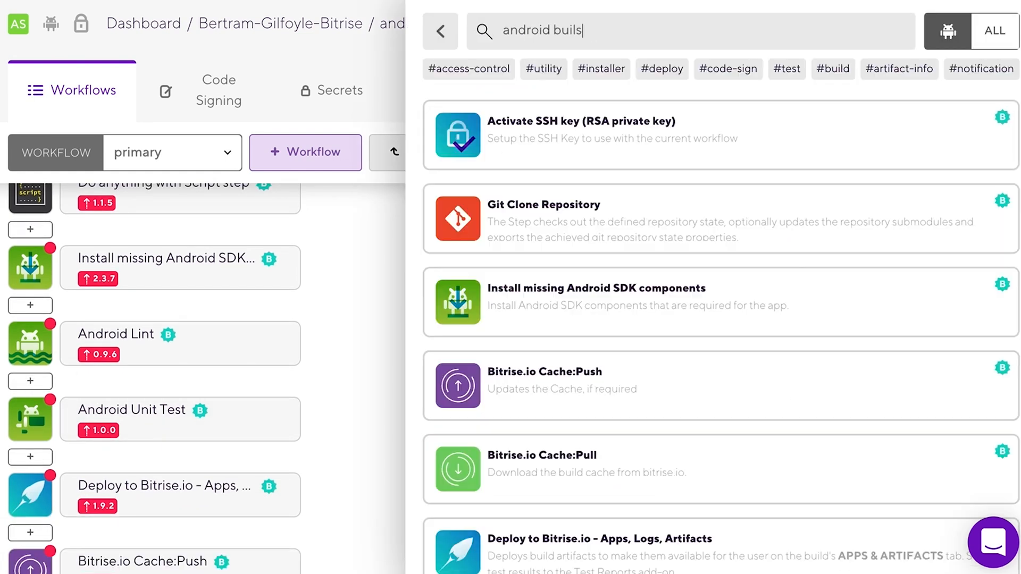
pyautogui.press('Backspace')
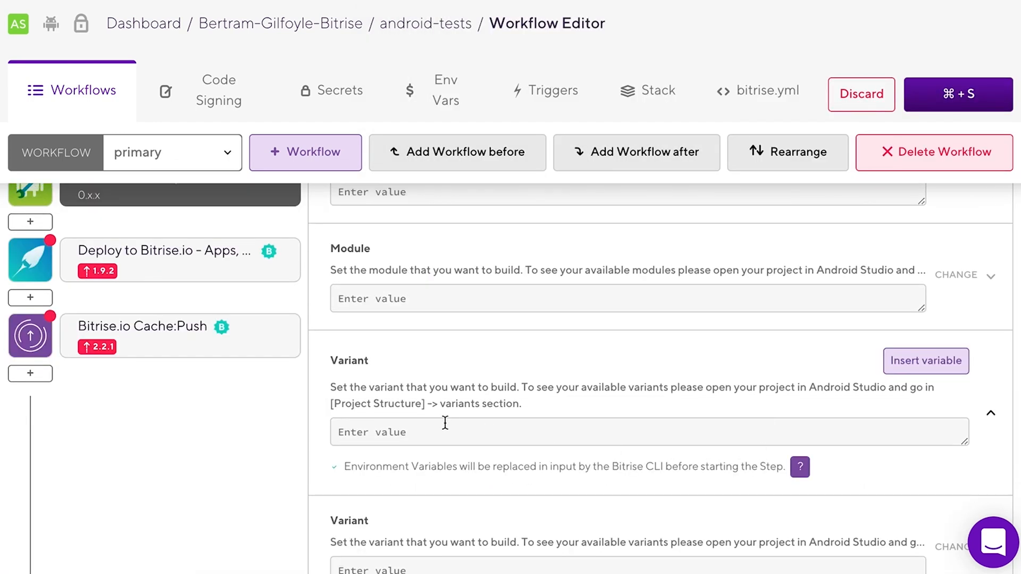
pyautogui.write('deb')
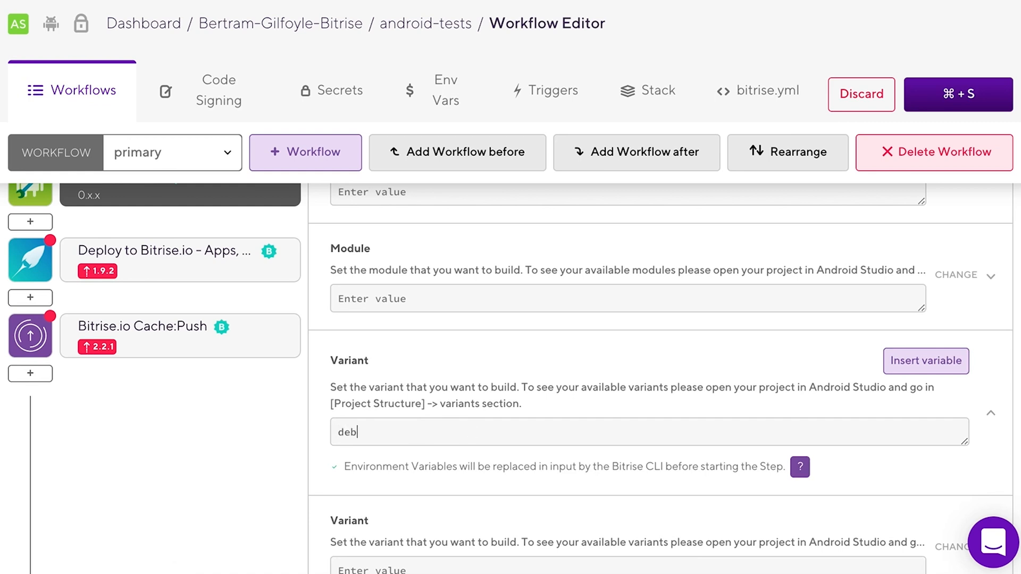
pyautogui.write('ug')
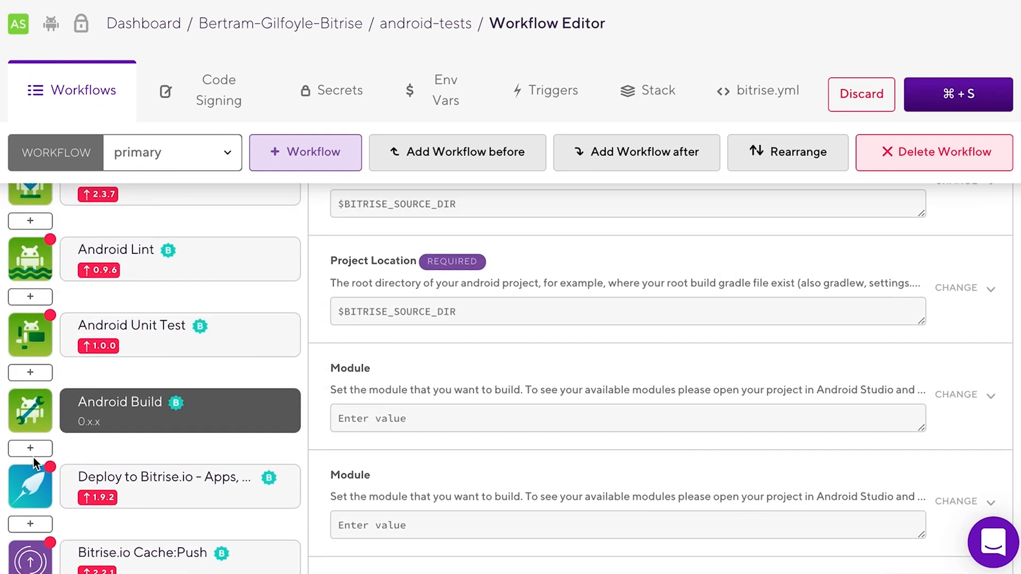
# Step: Add the [BETA] Virtual Device Testing for Android step after Android Build
pyautogui.click(29, 447)
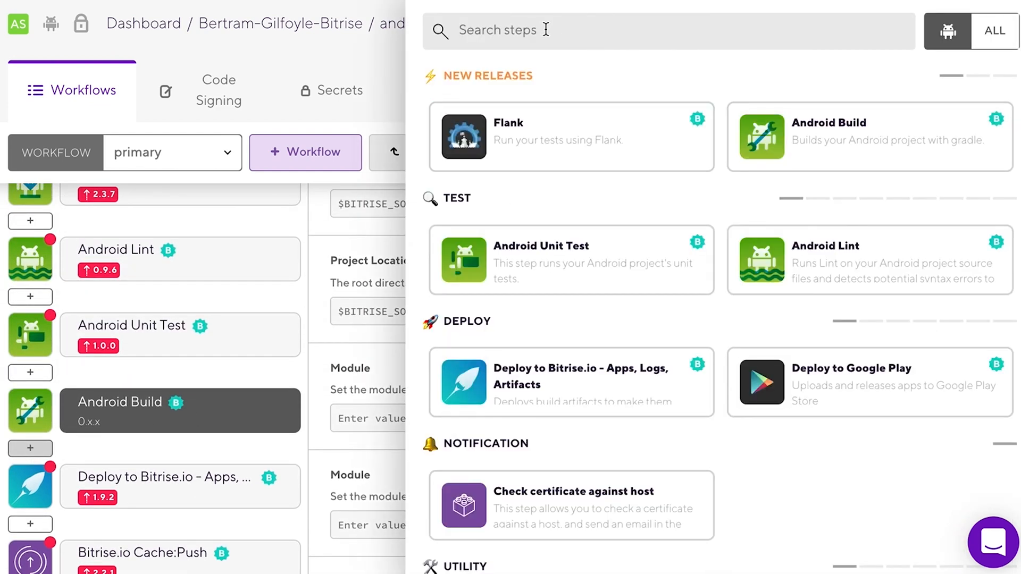
pyautogui.write('[BETA] Virtual Device Testing for Android')
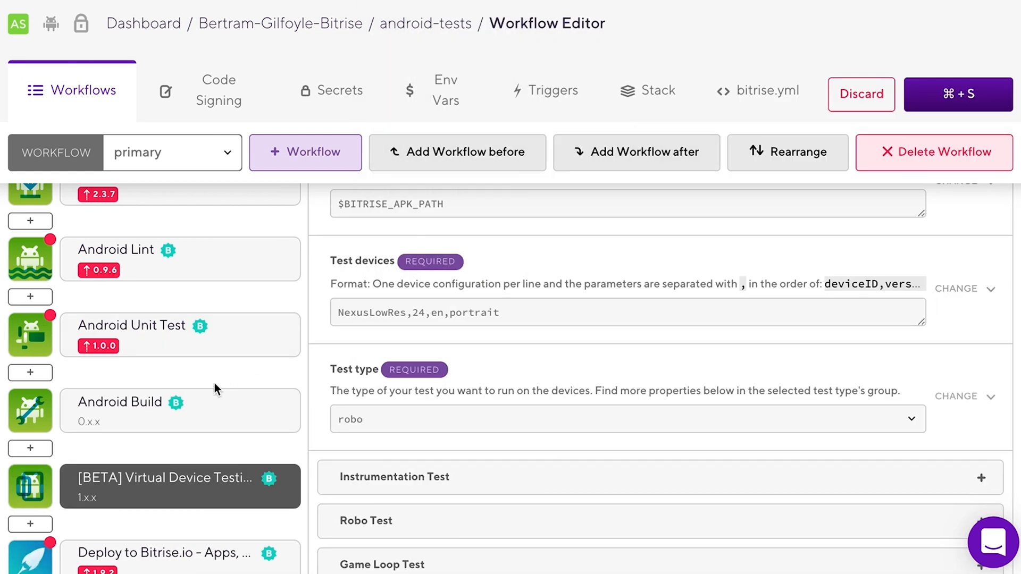
pyautogui.scroll(-3)
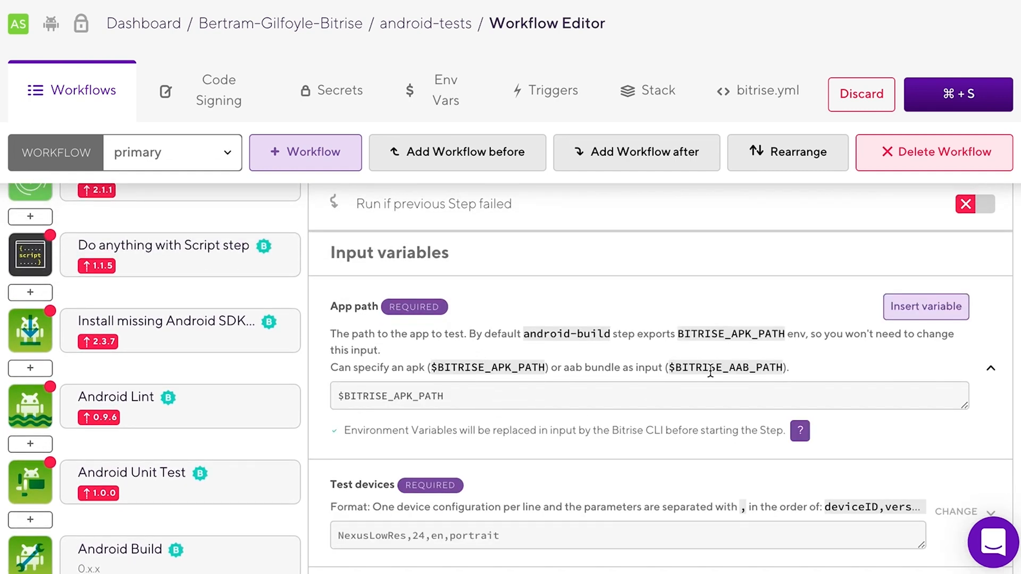
pyautogui.moveTo(999, 365)
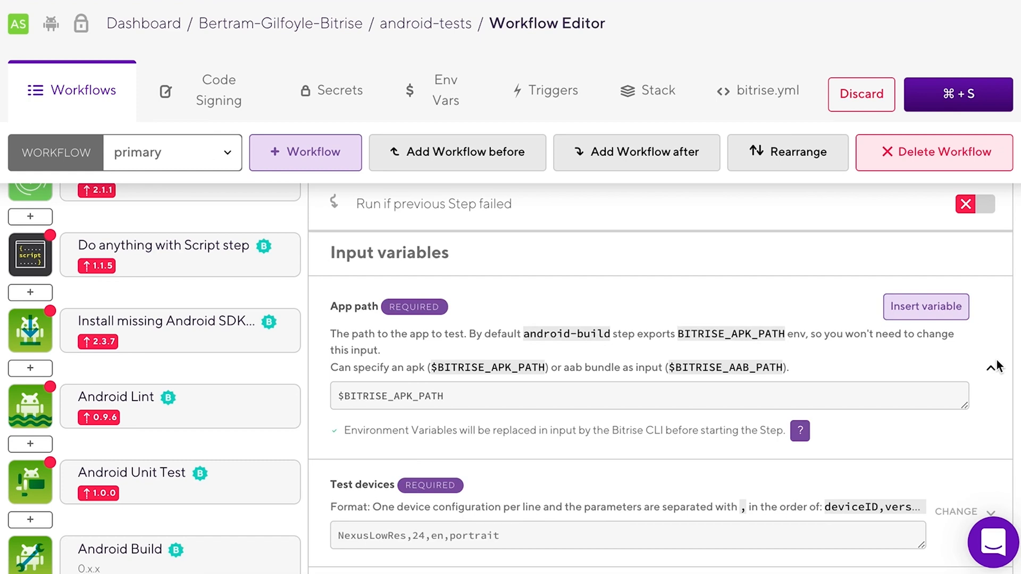
# Step: Set the Test devices input to NexusLowRes,24,en,portrait using the available devices table
pyautogui.scroll(-3)
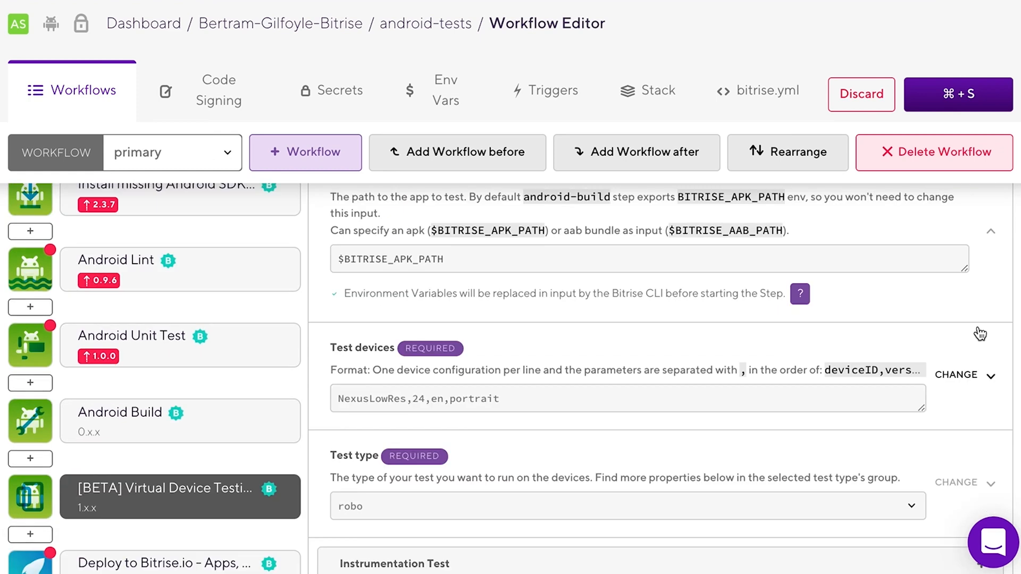
pyautogui.click(956, 374)
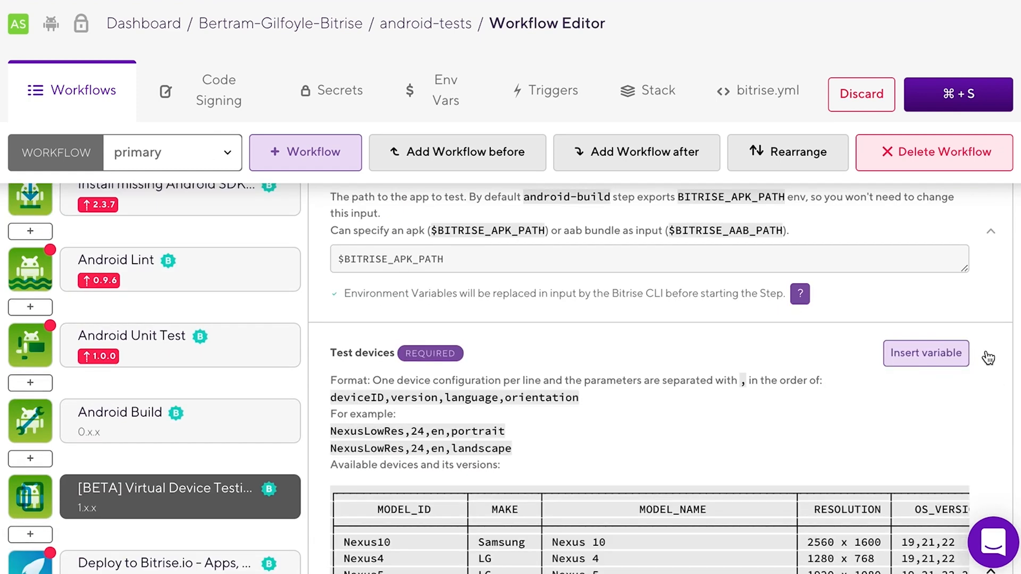
pyautogui.scroll(-3)
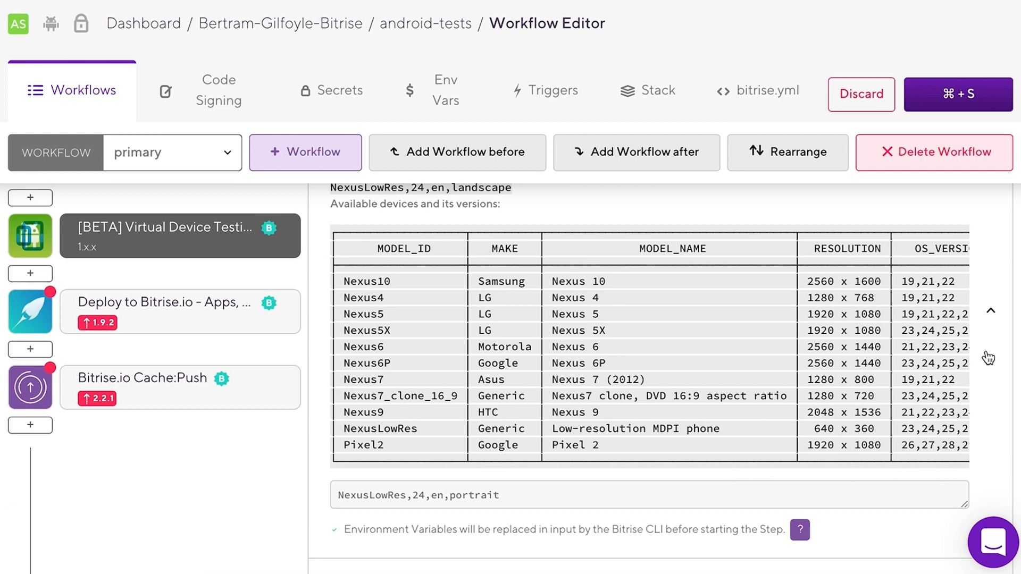
pyautogui.scroll(-3)
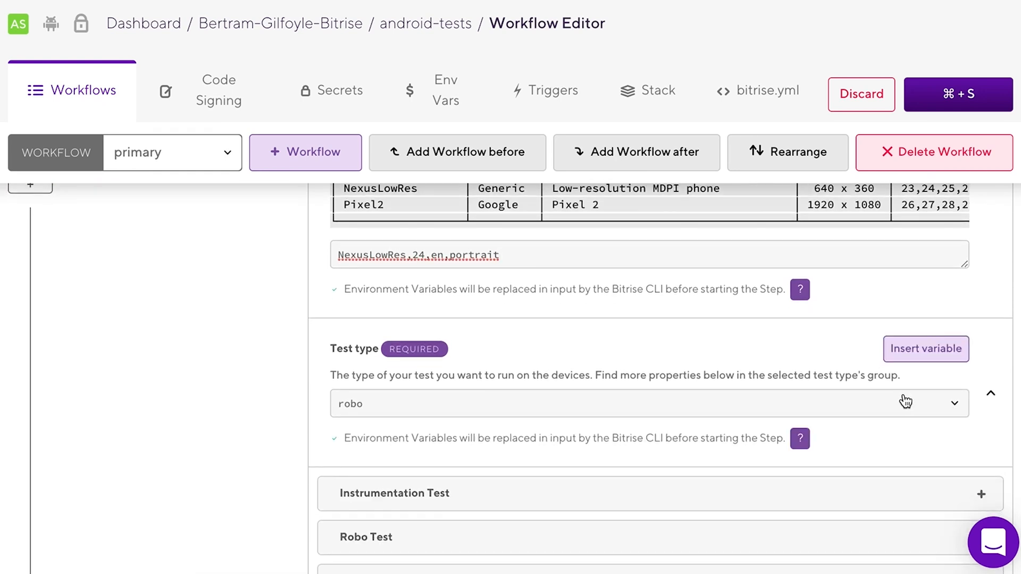
# Step: Choose robo from the Test type dropdown
pyautogui.click(648, 403)
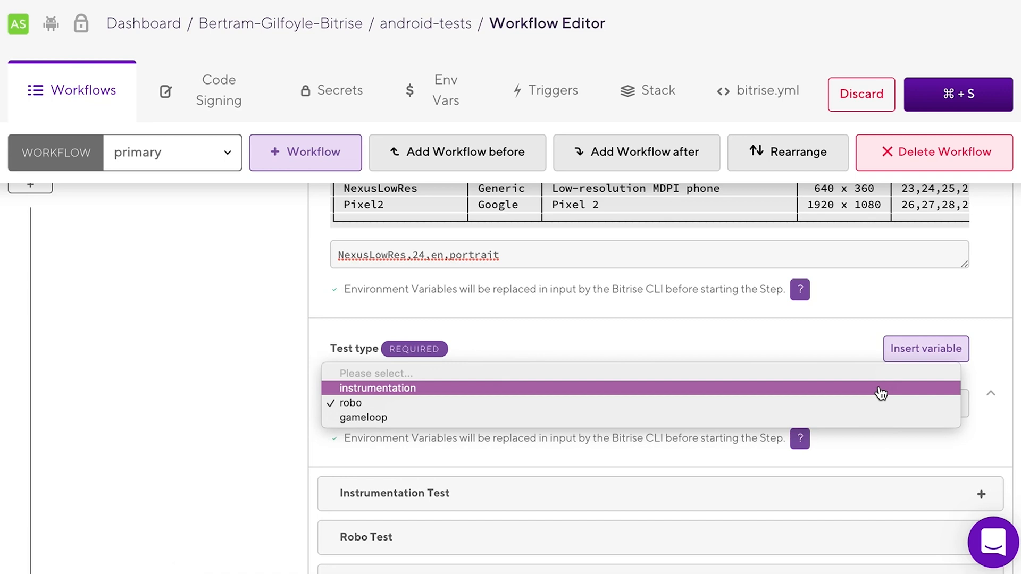
pyautogui.moveTo(880, 410)
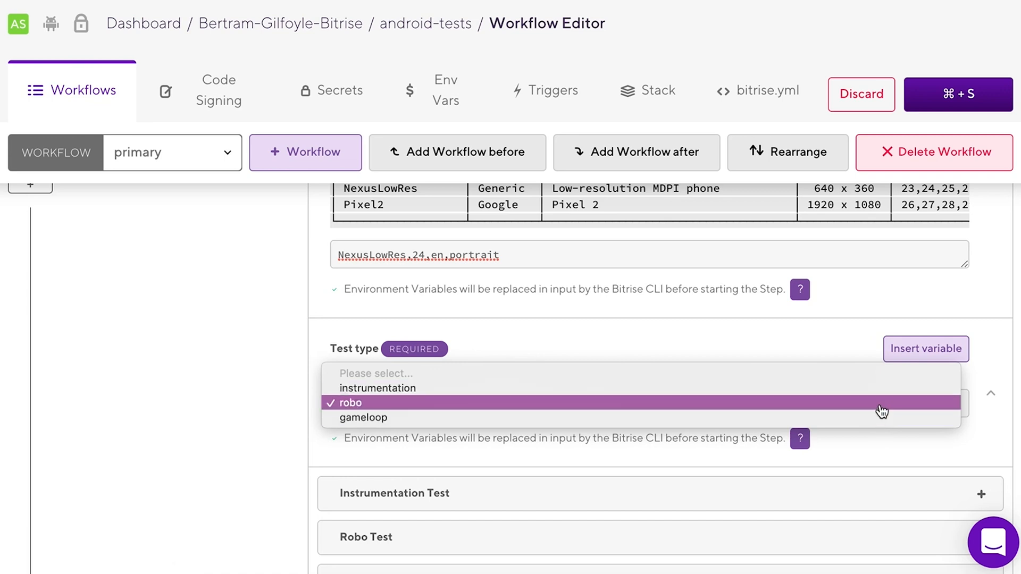
pyautogui.click(351, 403)
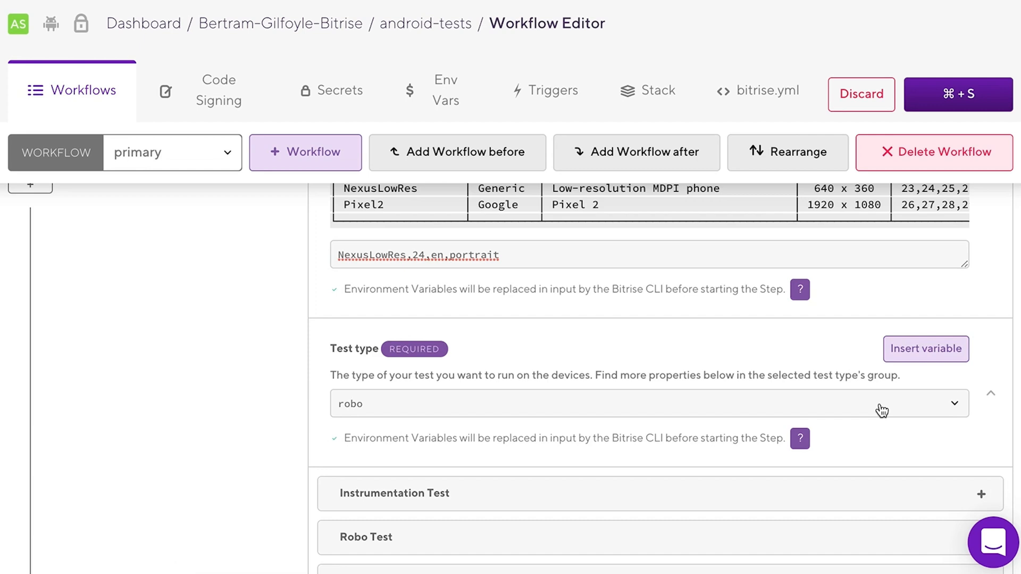
pyautogui.moveTo(281, 421)
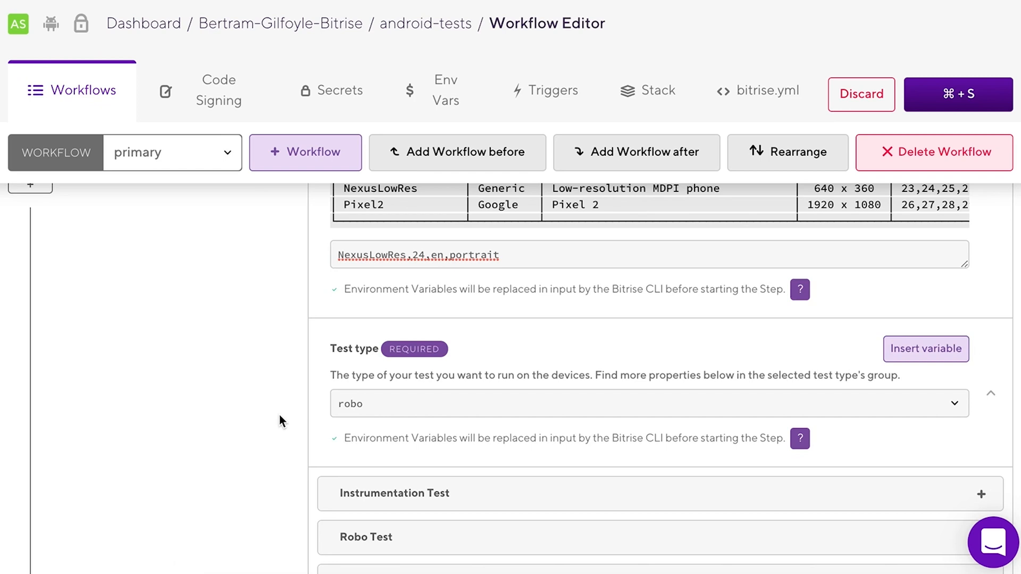
pyautogui.scroll(-3)
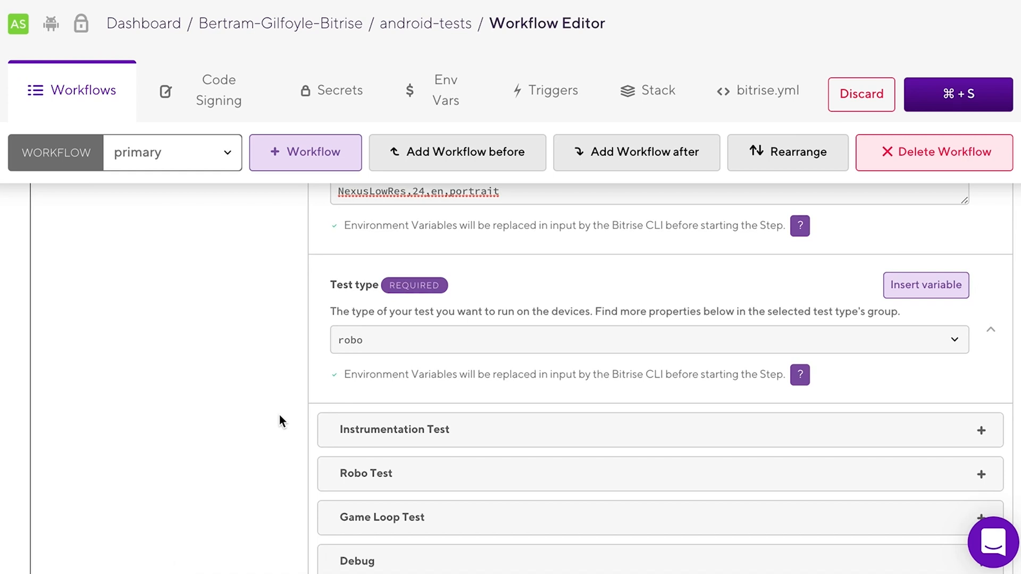
# Step: Enter robo directives for username_text, password_text and login_btn, fixing the miscapitalised word
pyautogui.scroll(-3)
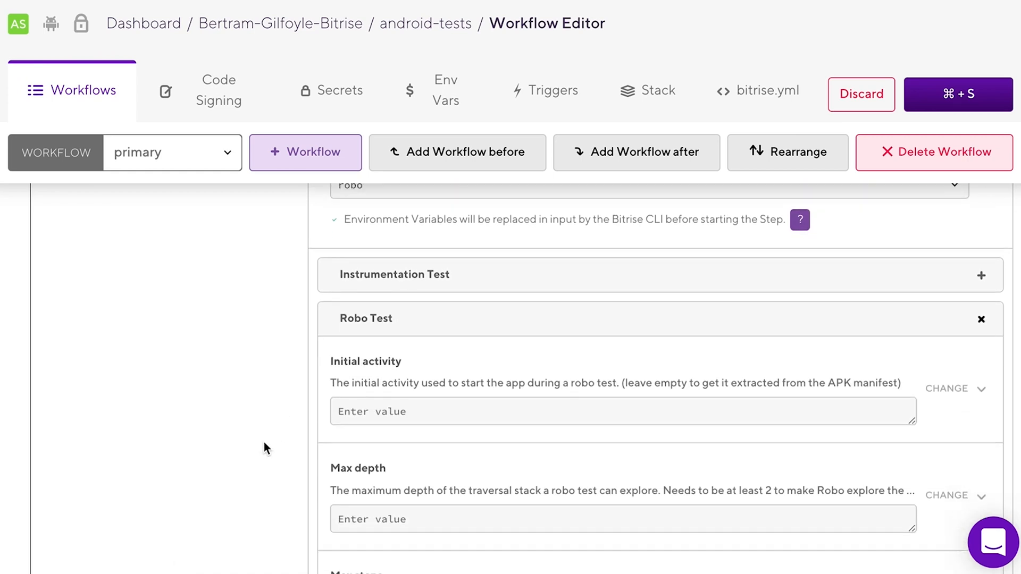
pyautogui.scroll(-3)
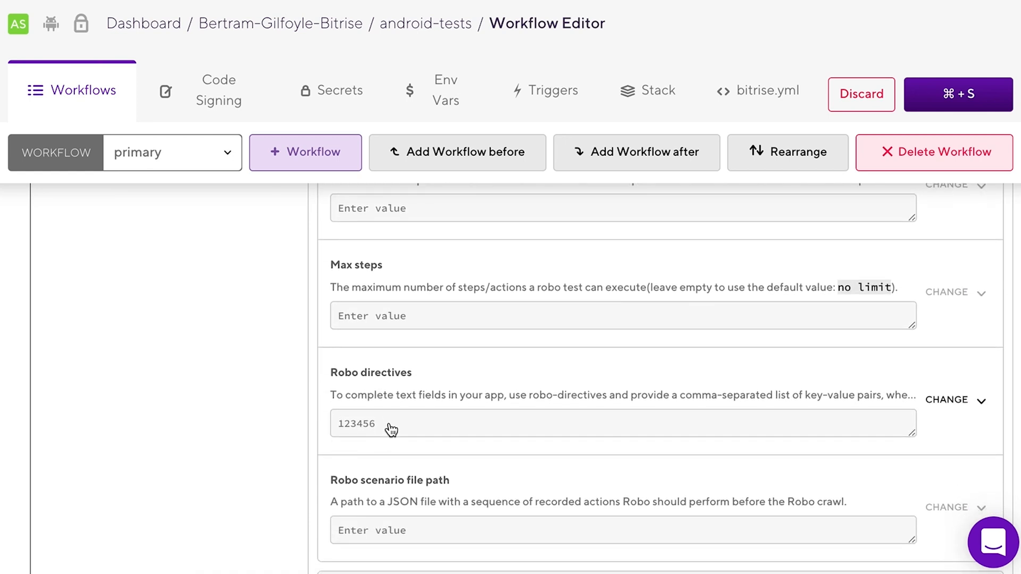
pyautogui.click(954, 400)
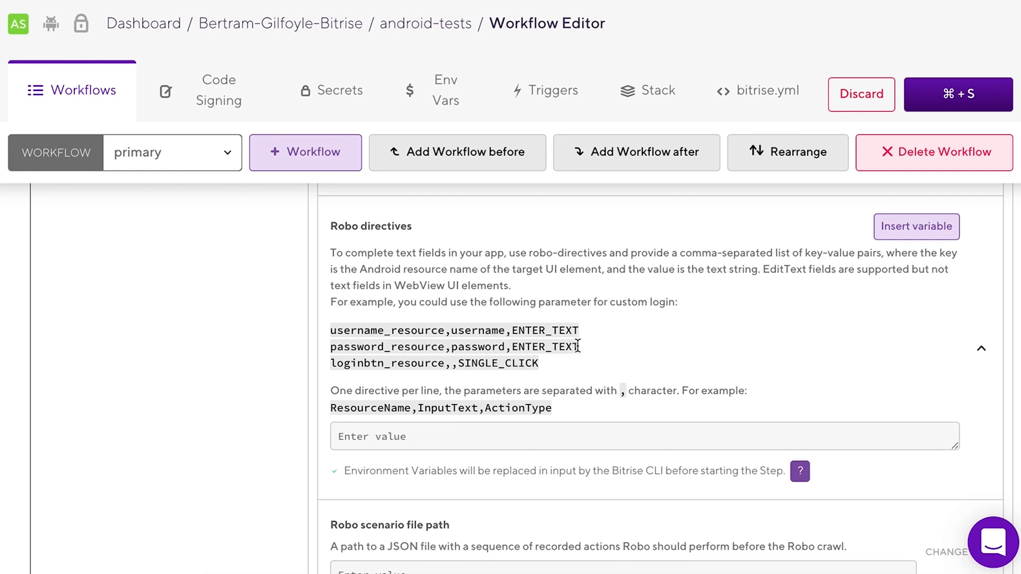
pyautogui.moveTo(572, 406)
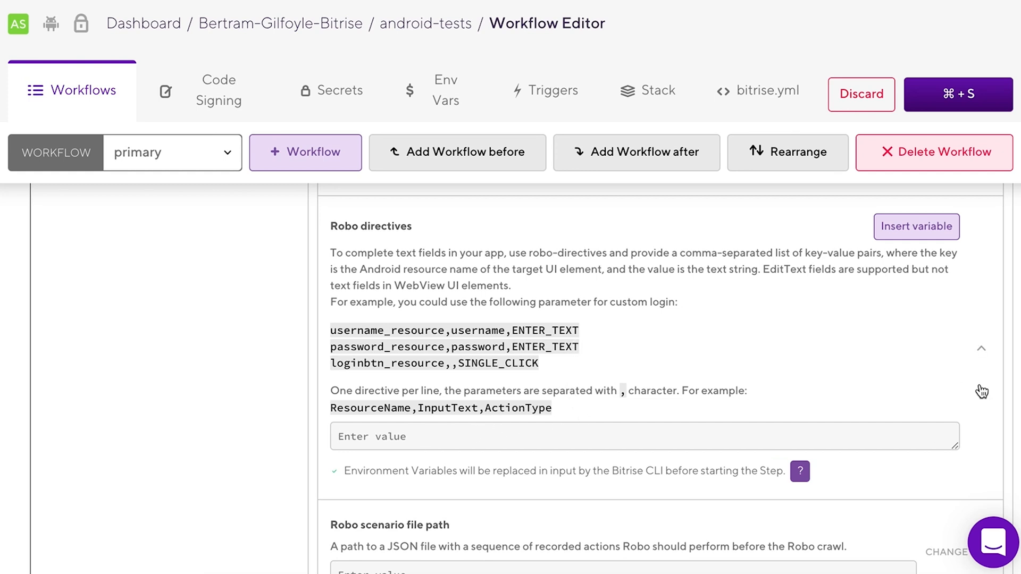
pyautogui.write('username_text,username,ENTER_TEXT')
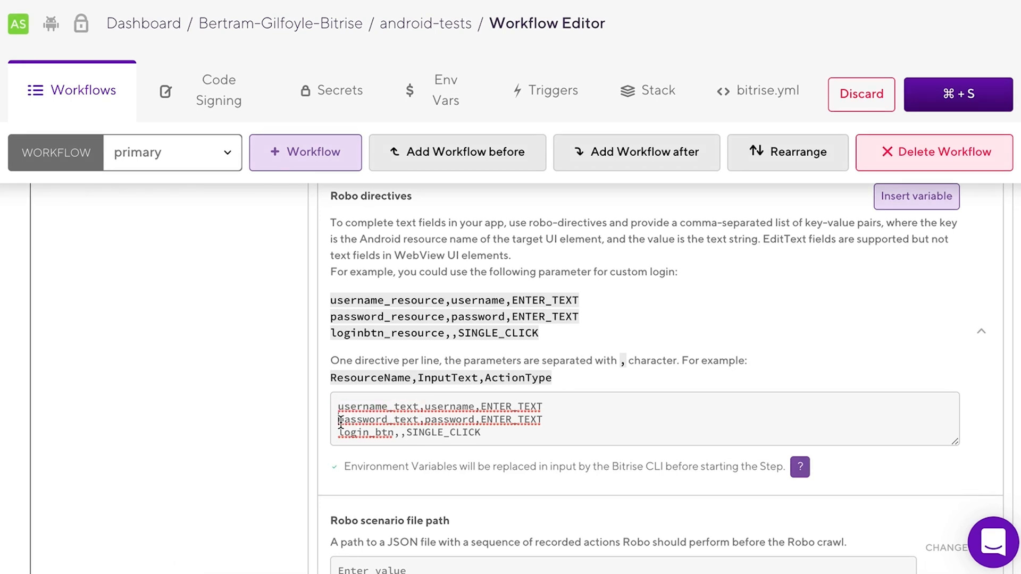
pyautogui.doubleClick(374, 420)
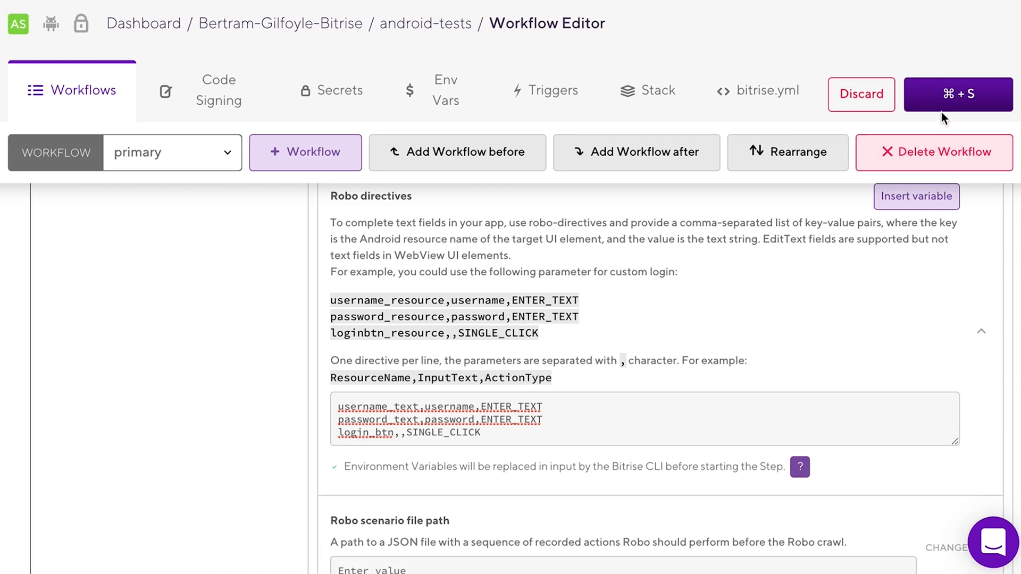
# Step: Save the workflow and scroll through the device-testing-for-Android documentation page
pyautogui.click(958, 94)
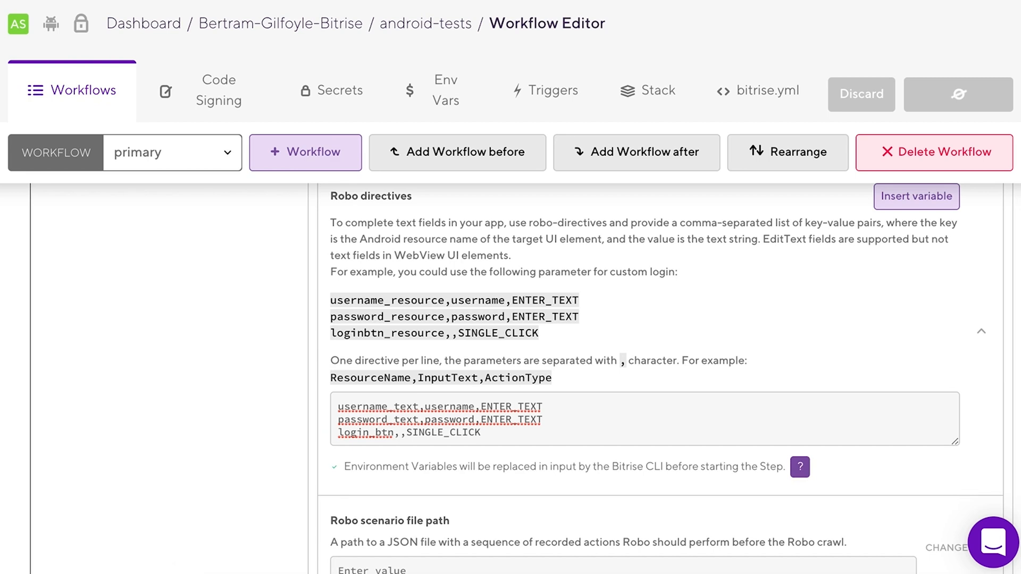
pyautogui.click(958, 95)
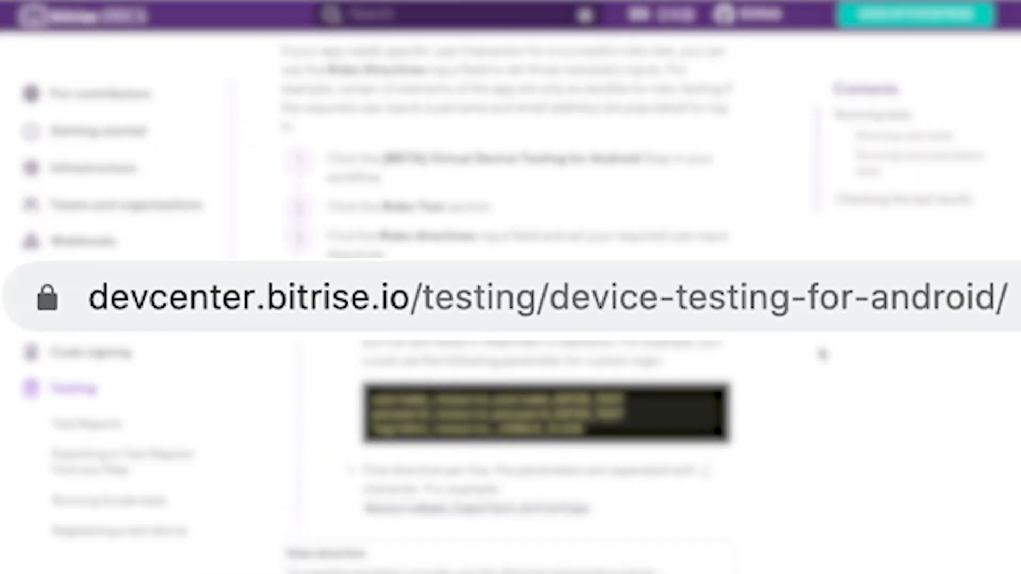
pyautogui.scroll(-3)
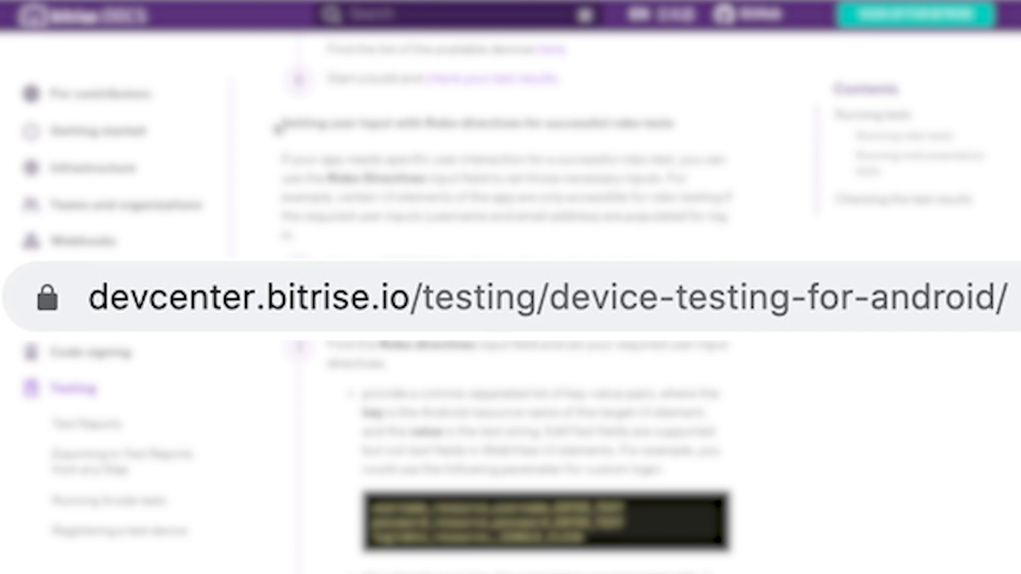